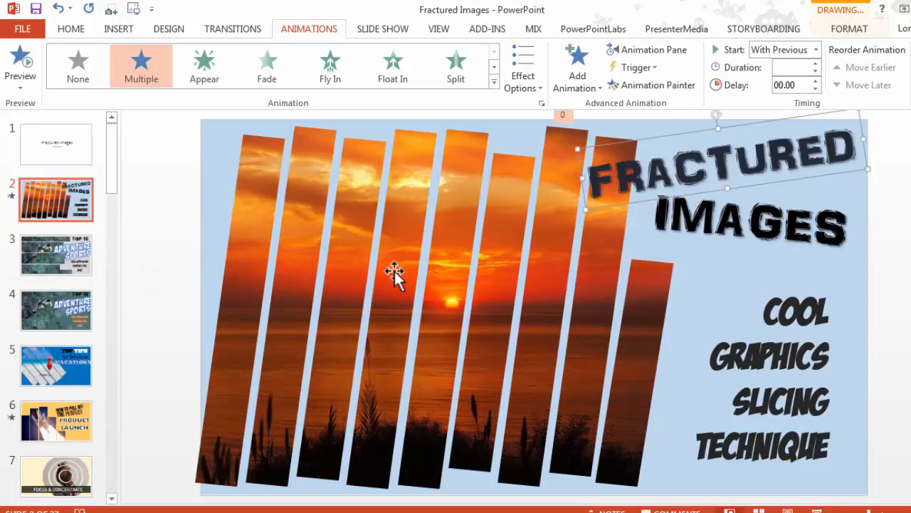
mouse_move(156, 295)
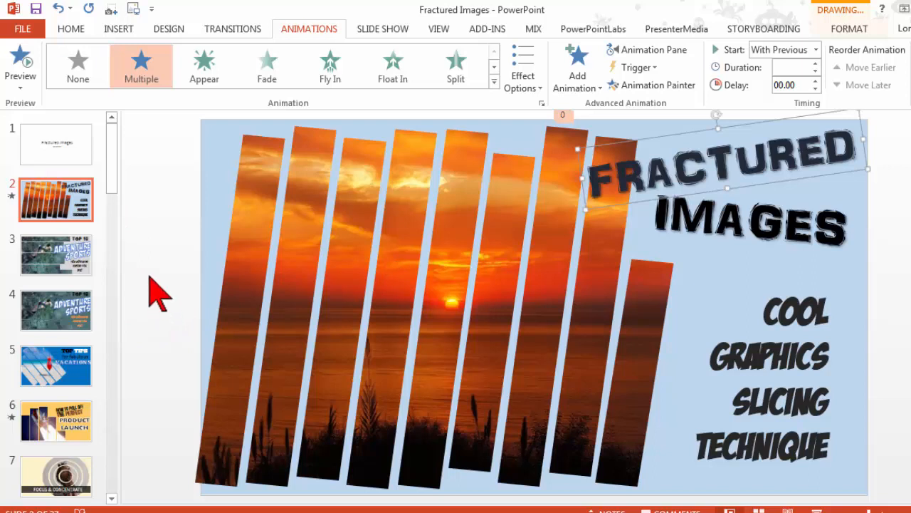
mouse_move(142, 328)
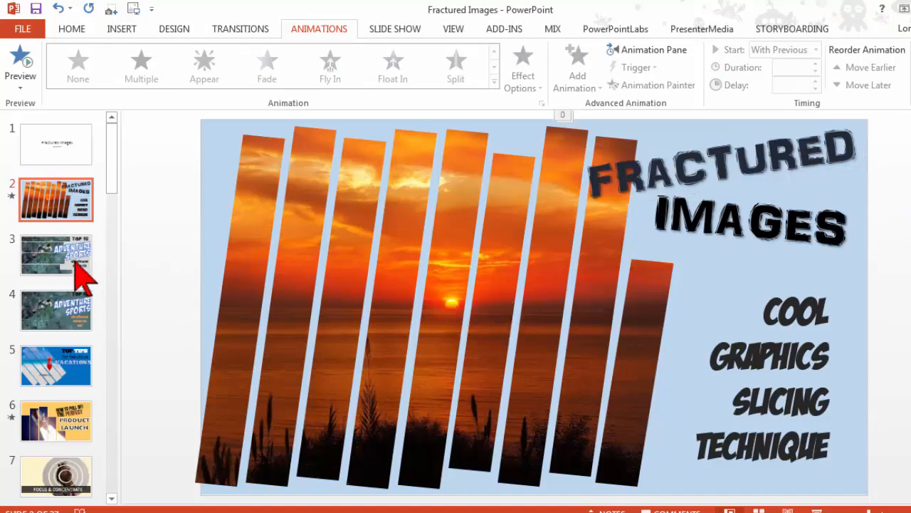
Step: Switch from the fractured sunset example to slide 9 with the stack of blue bars
click(56, 255)
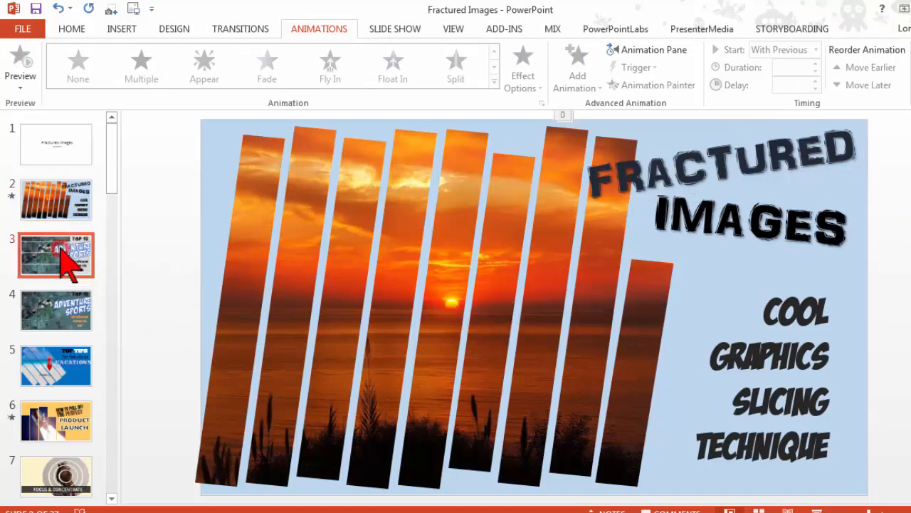
click(56, 255)
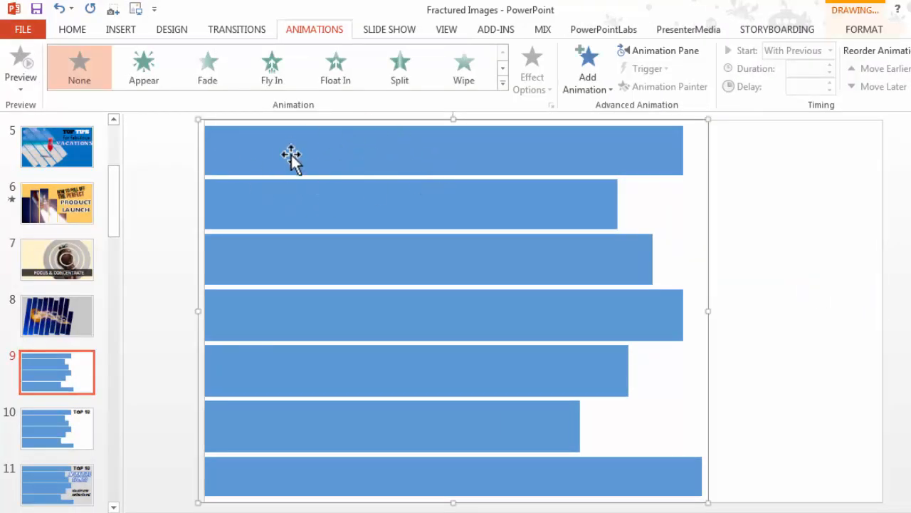
mouse_move(662, 143)
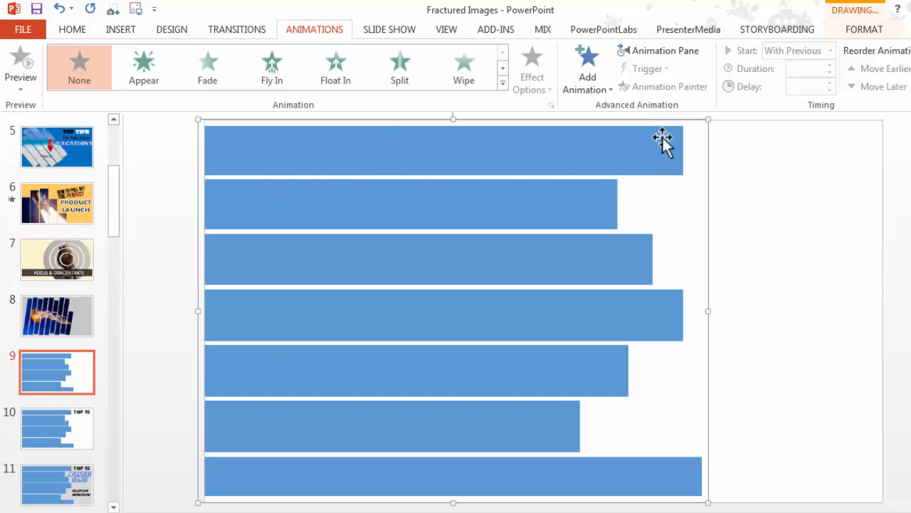
mouse_move(349, 139)
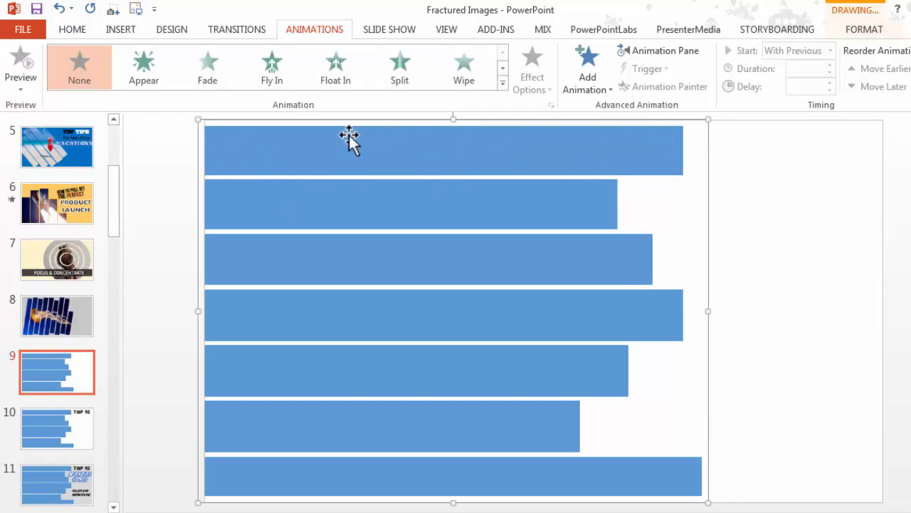
mouse_move(278, 159)
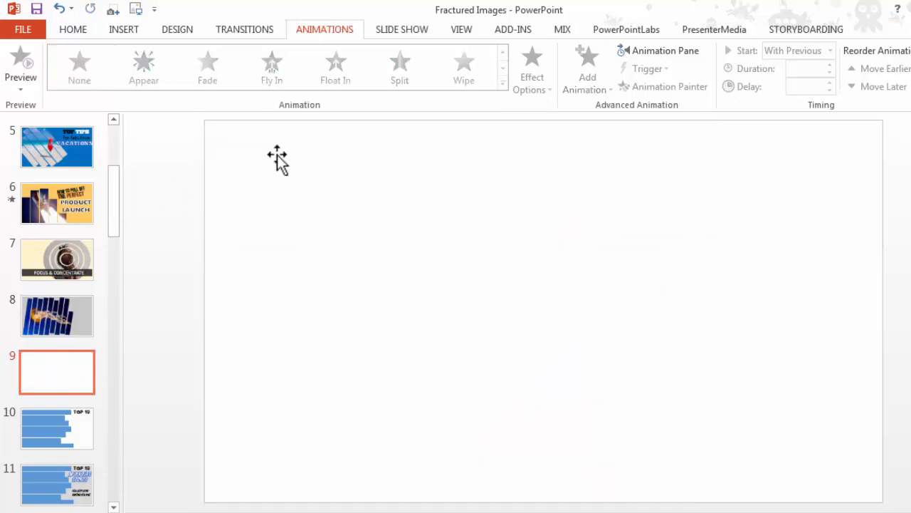
Step: Draw one wide blue rectangle at the top and copy it down to make five stacked bars
click(123, 29)
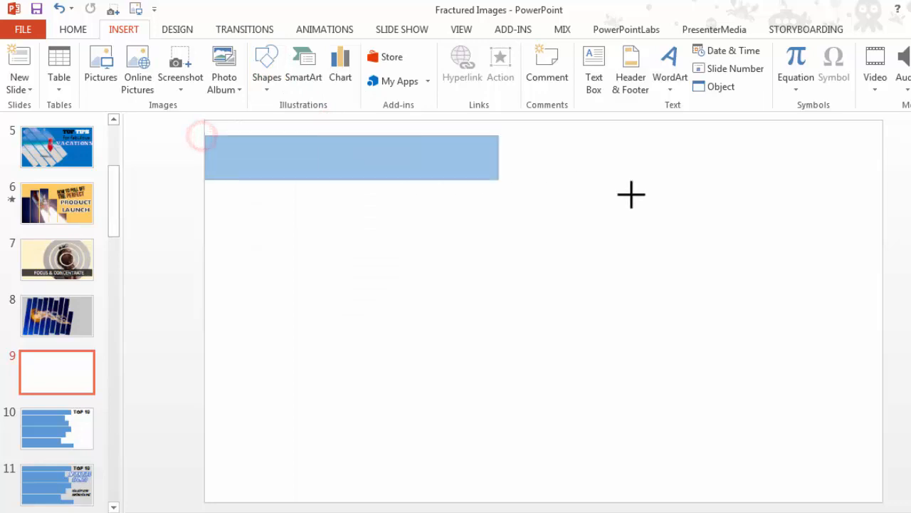
drag(632, 194, 739, 193)
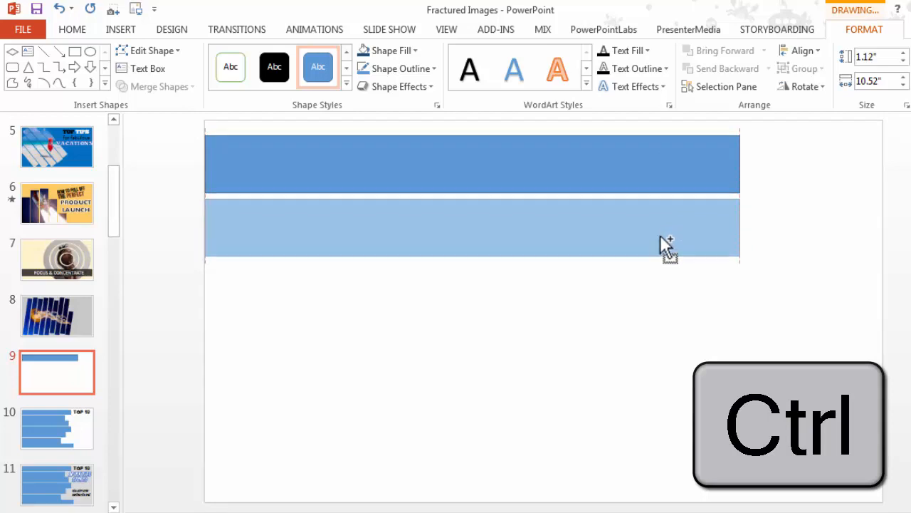
click(473, 228)
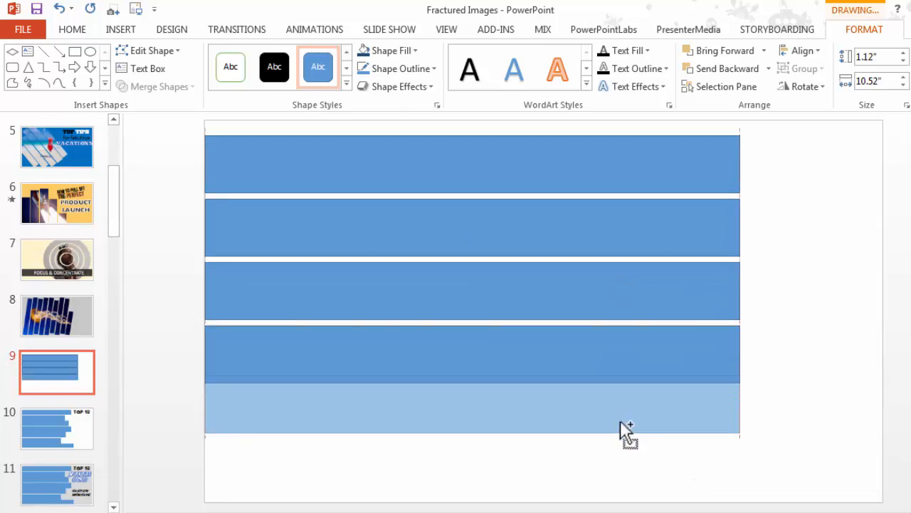
click(472, 407)
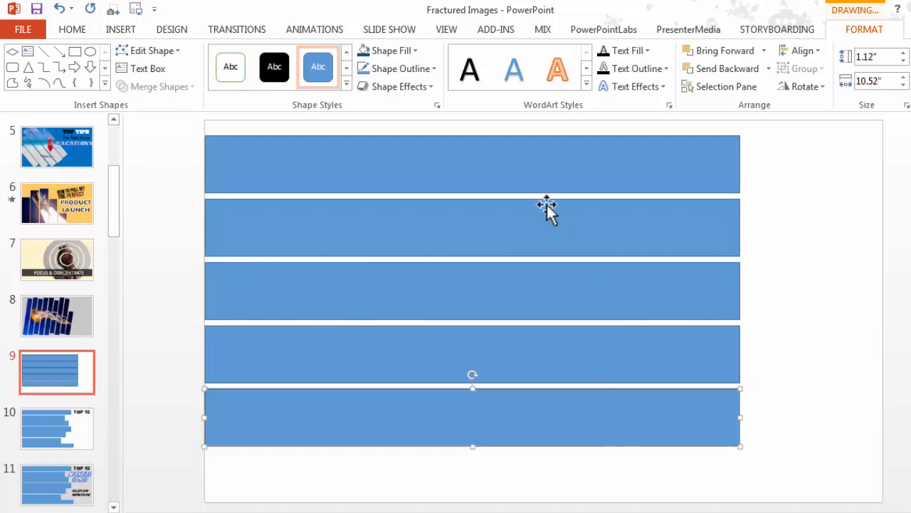
mouse_move(834, 259)
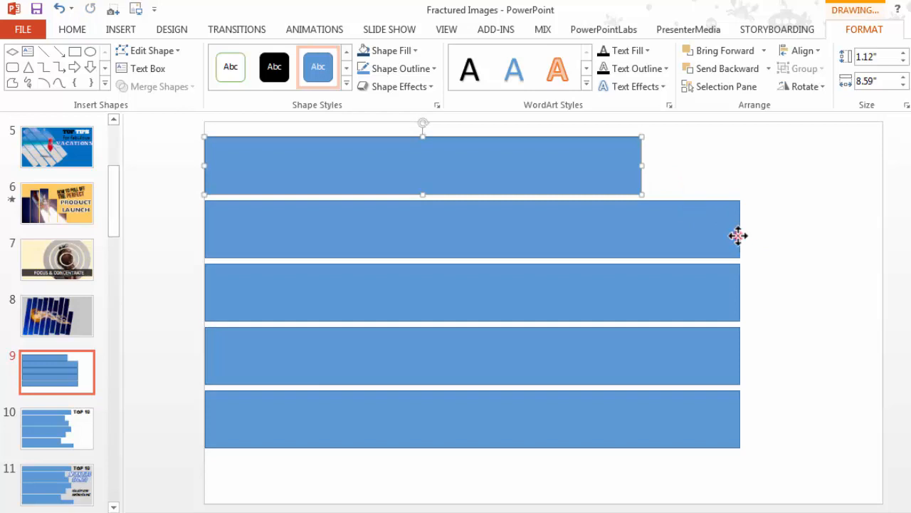
Step: Shorten the middle and bottom bars so the five right ends are staggered
click(471, 290)
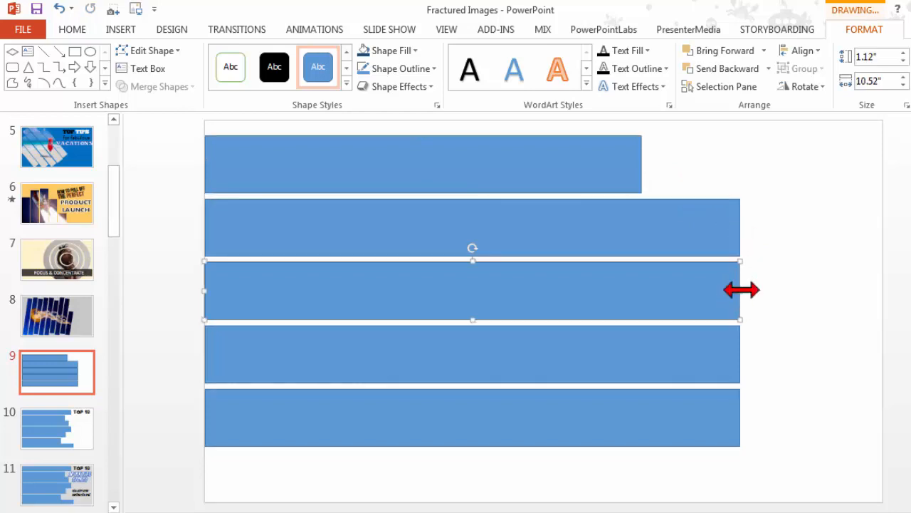
drag(740, 290, 606, 290)
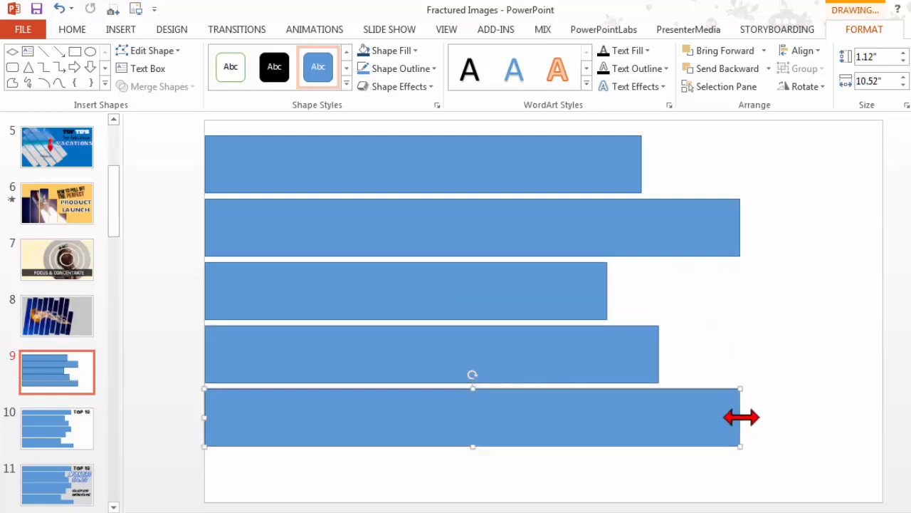
drag(740, 417, 684, 417)
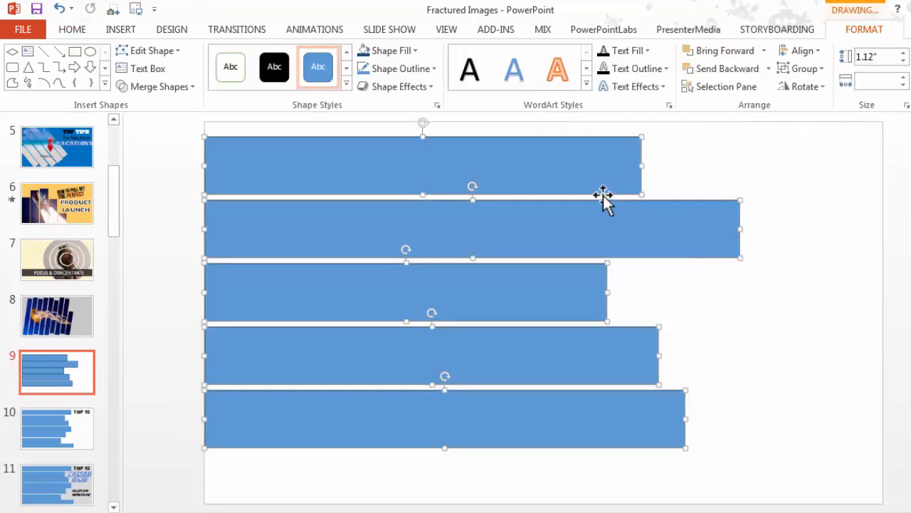
Step: Give the five bars No Outline and group them into one object
right_click(604, 196)
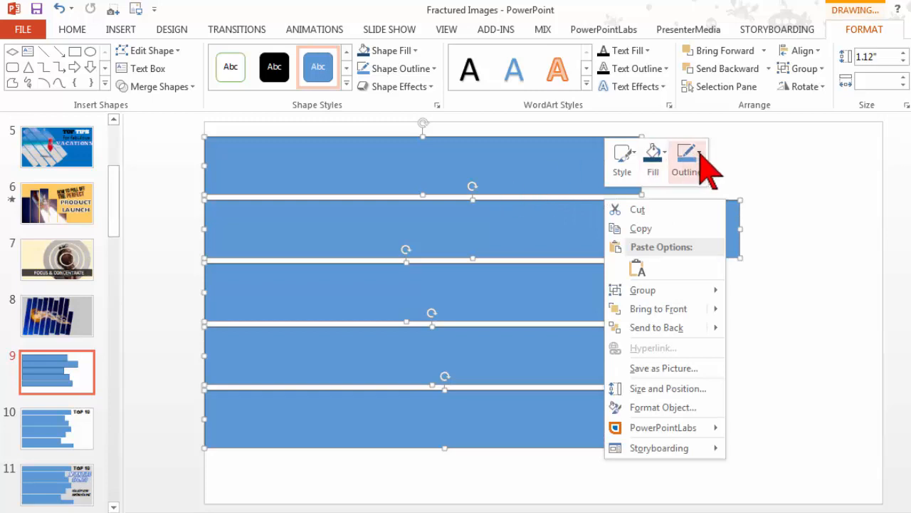
click(686, 156)
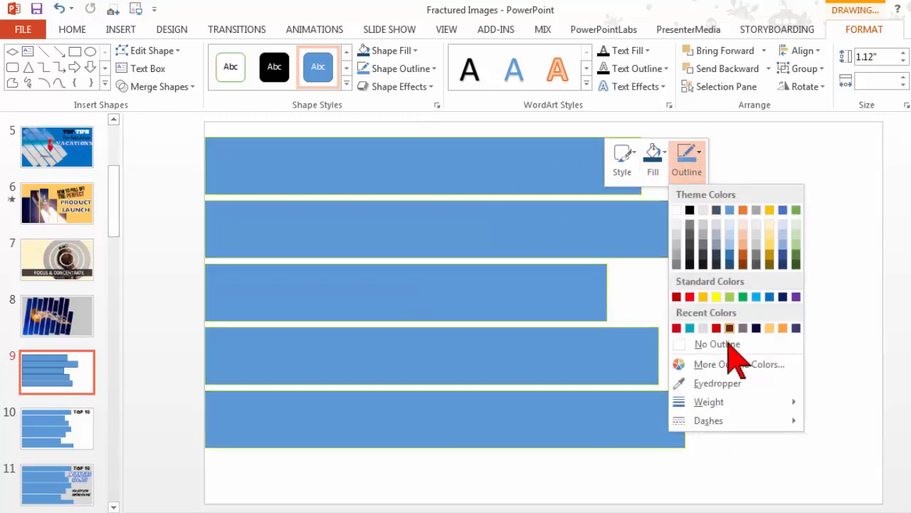
click(716, 343)
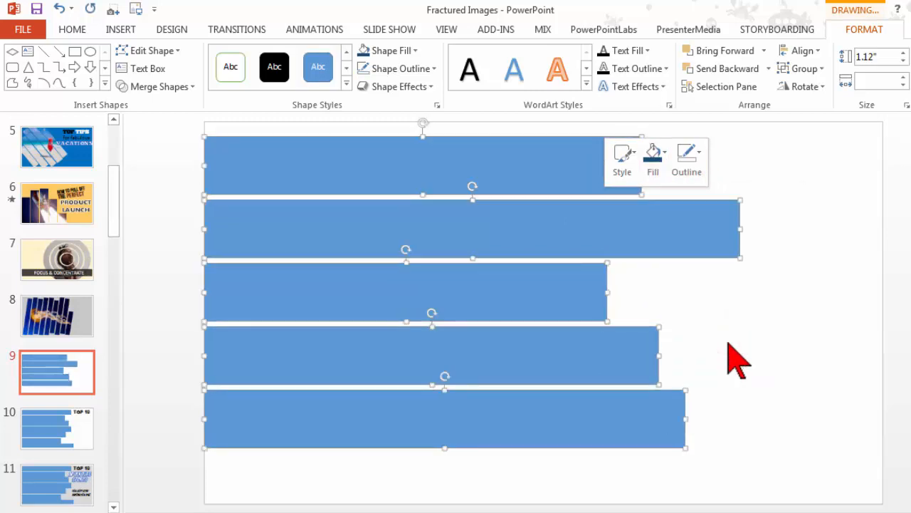
mouse_move(563, 213)
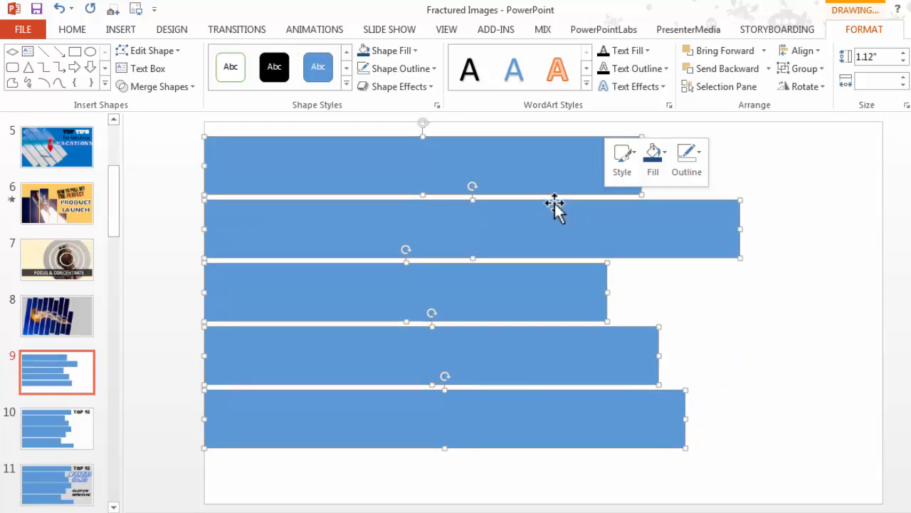
right_click(555, 205)
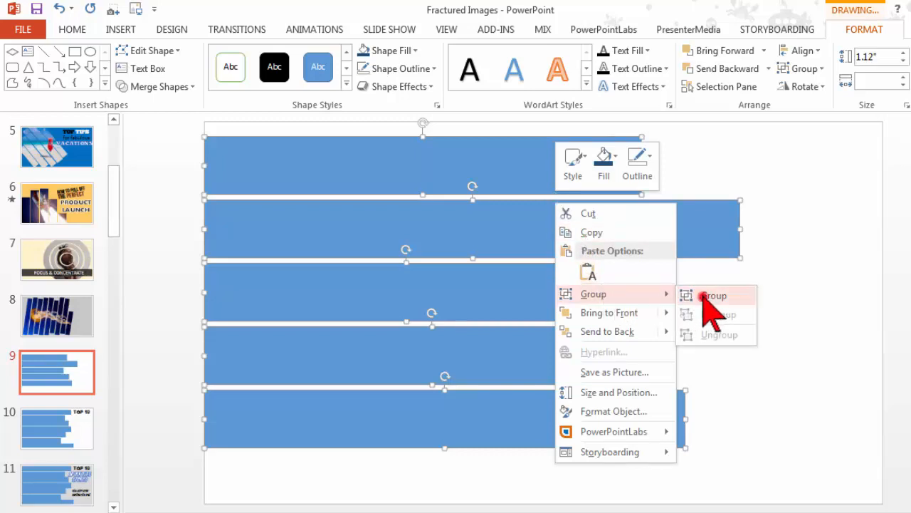
click(715, 295)
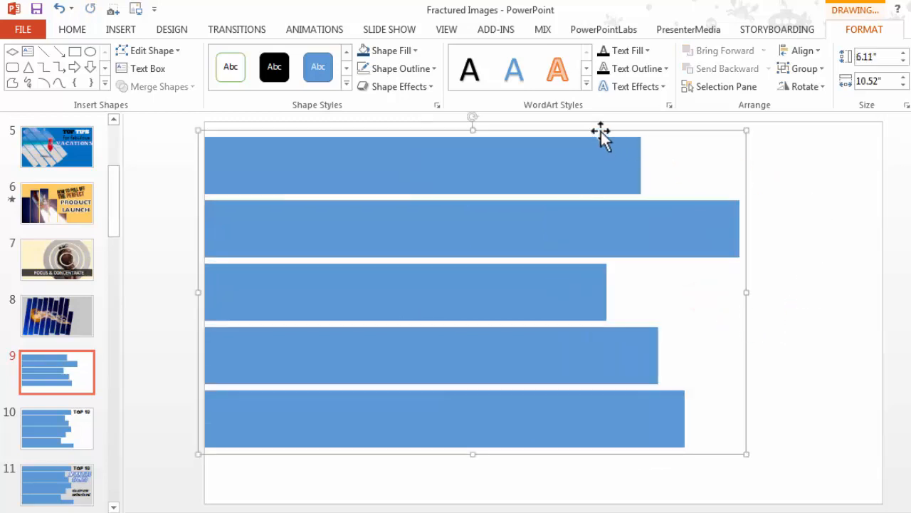
Step: Set the grouped bars to Picture or texture fill and browse for a file
right_click(601, 131)
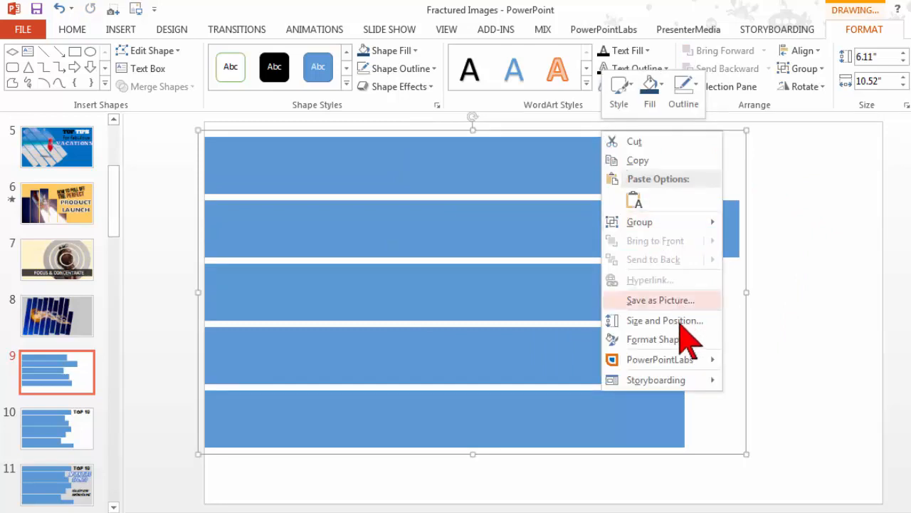
click(652, 339)
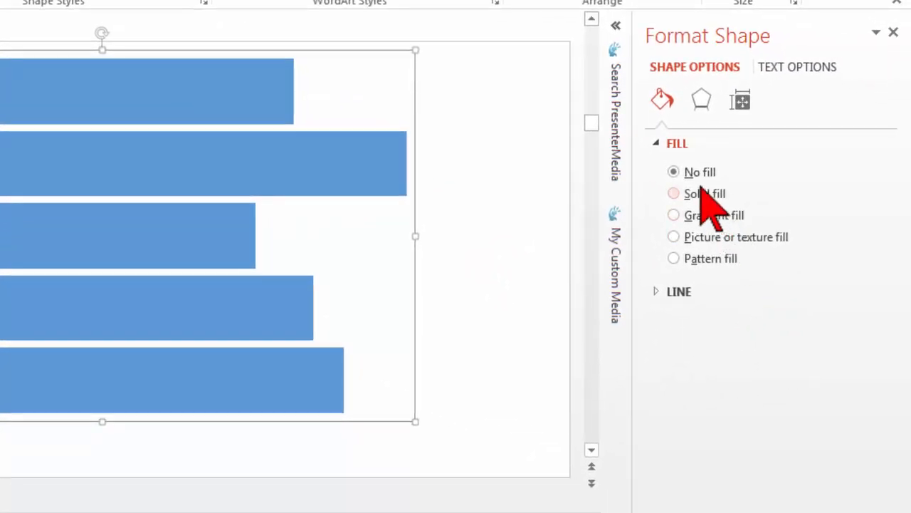
mouse_move(701, 245)
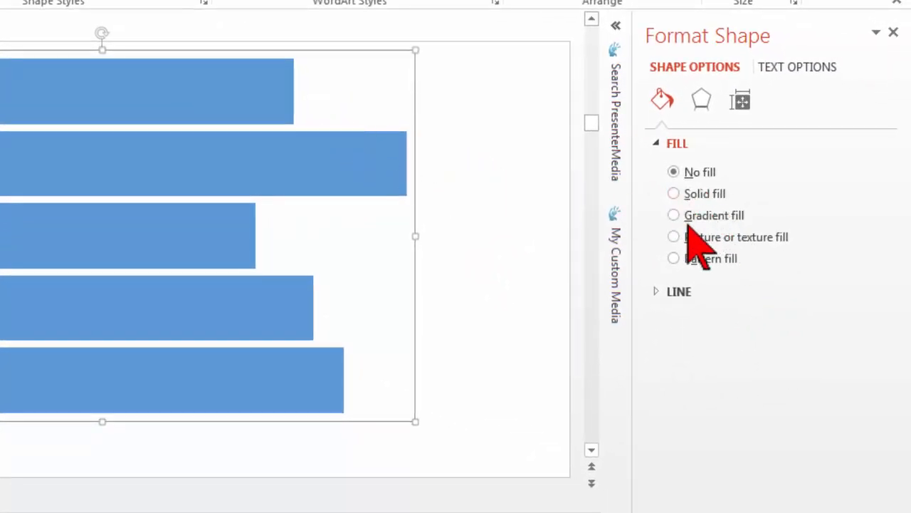
click(672, 237)
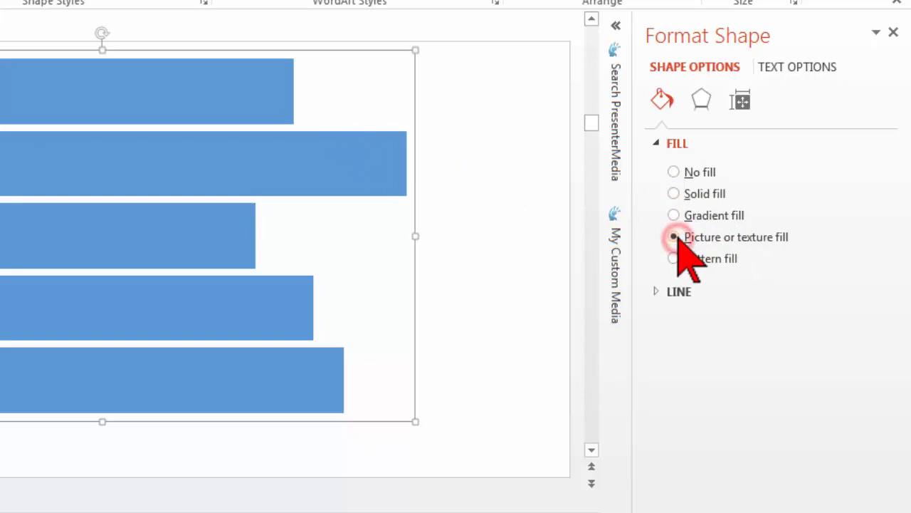
click(673, 236)
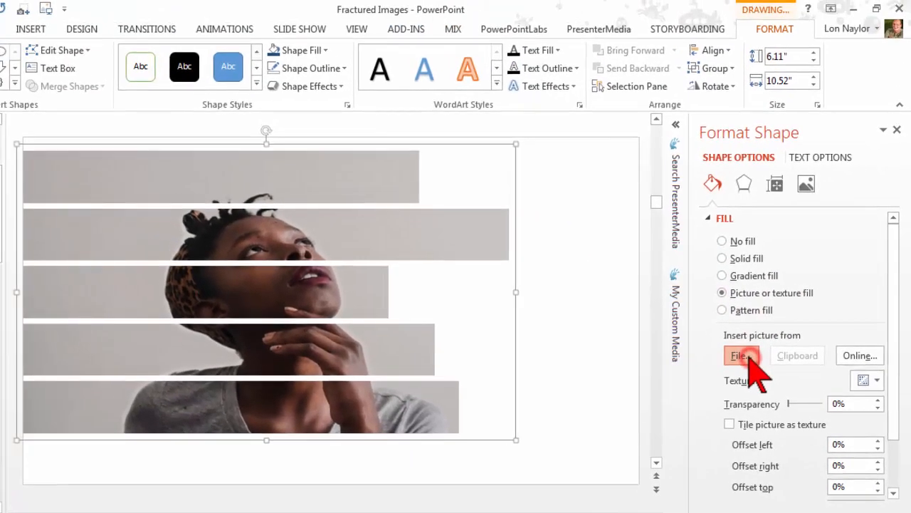
click(740, 356)
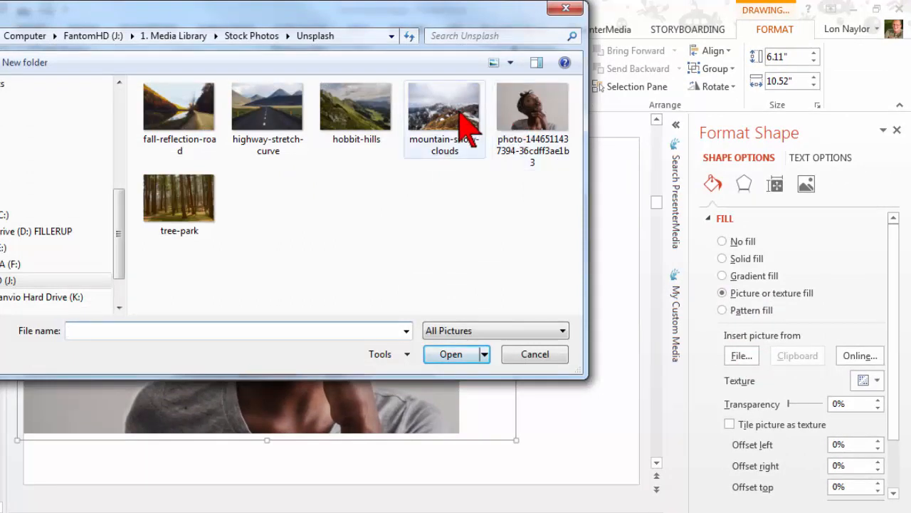
Step: Insert the highway-stretch-curve photo as the fill across all five bars
click(268, 106)
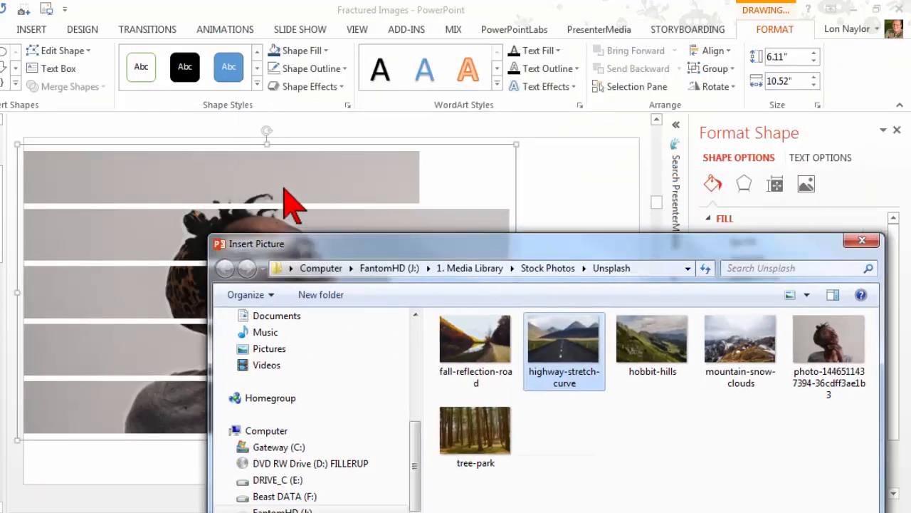
mouse_move(405, 164)
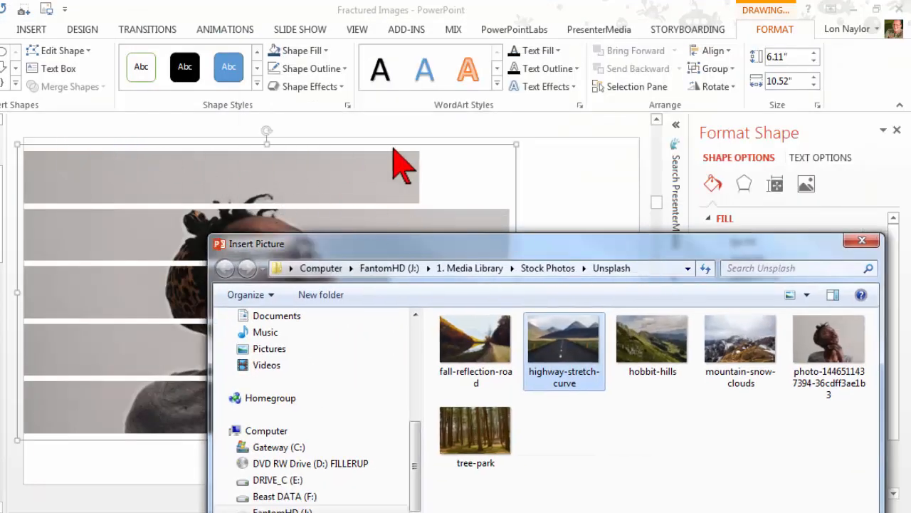
click(564, 339)
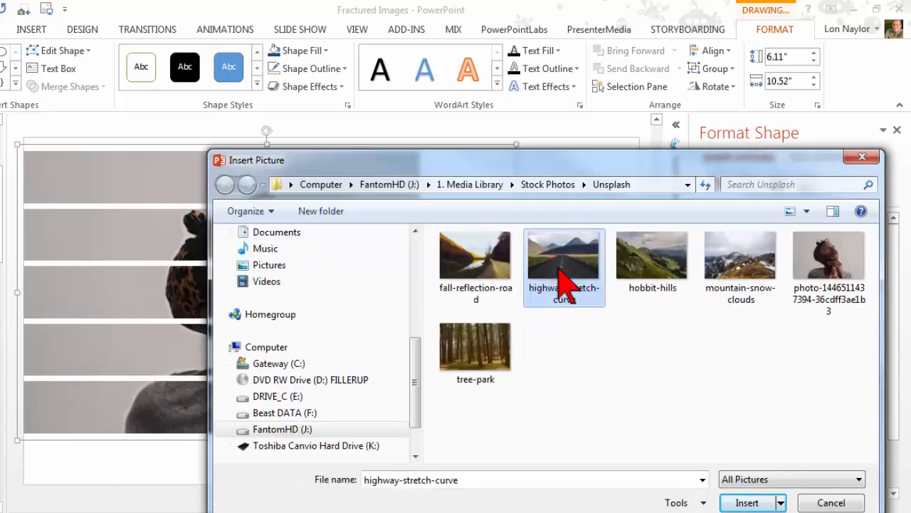
click(746, 501)
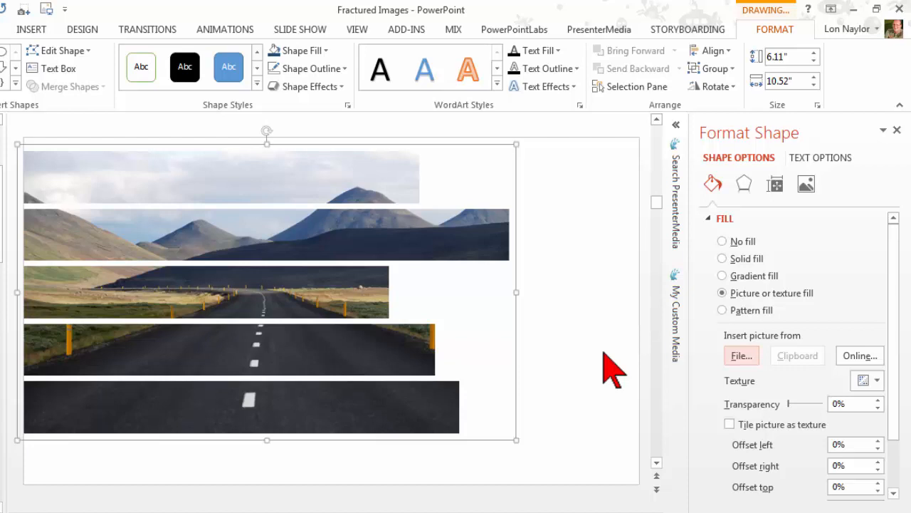
mouse_move(612, 368)
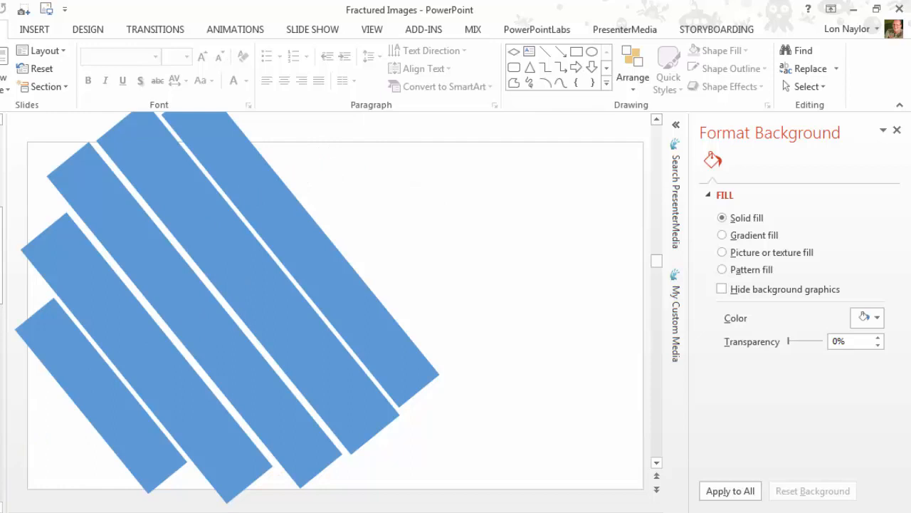
mouse_move(7, 321)
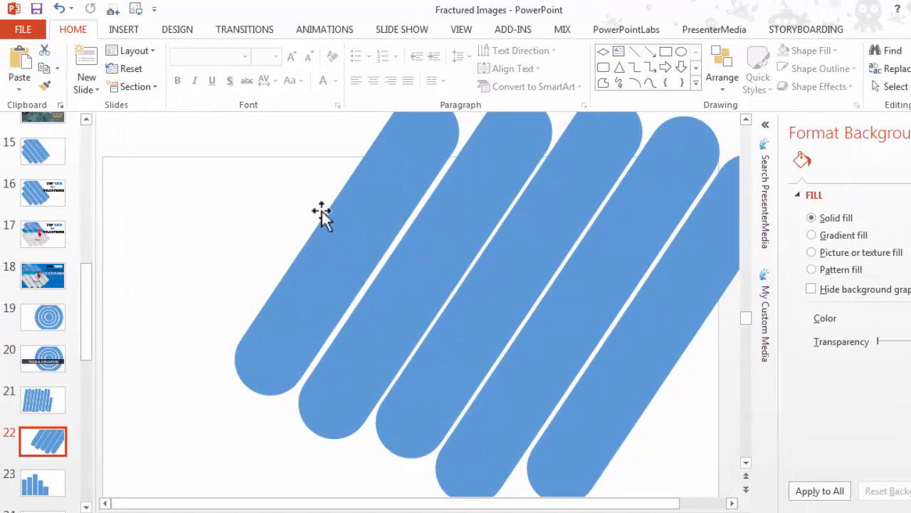
Step: Draw a rounded rectangle at top left, tilt, lengthen and place it parallel to the diagonal bars
click(124, 29)
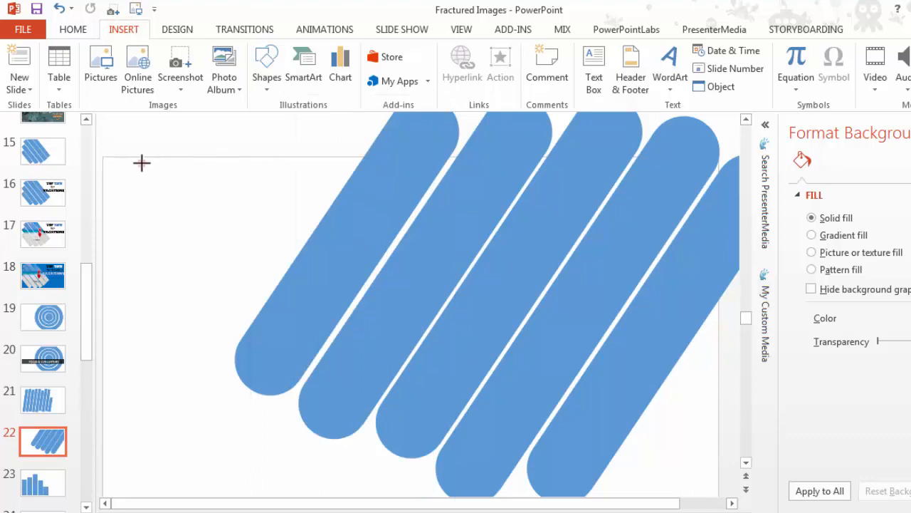
drag(142, 163, 320, 217)
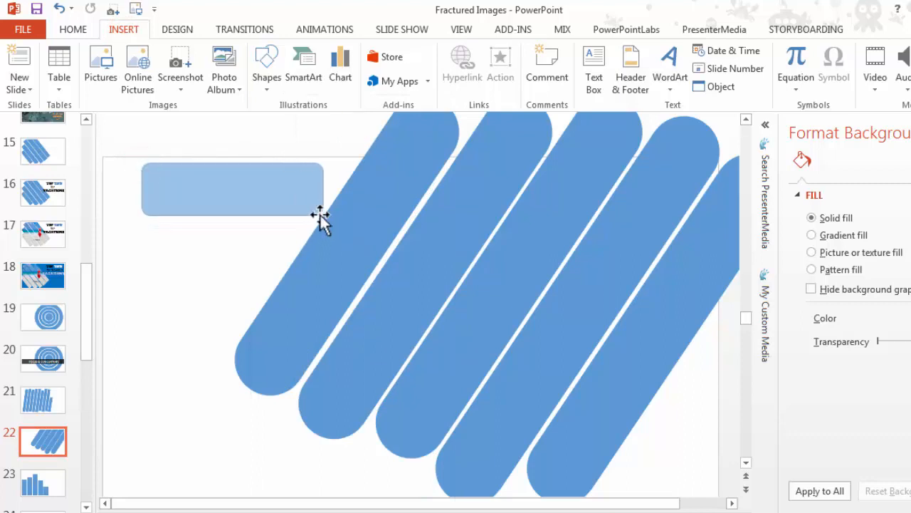
click(232, 188)
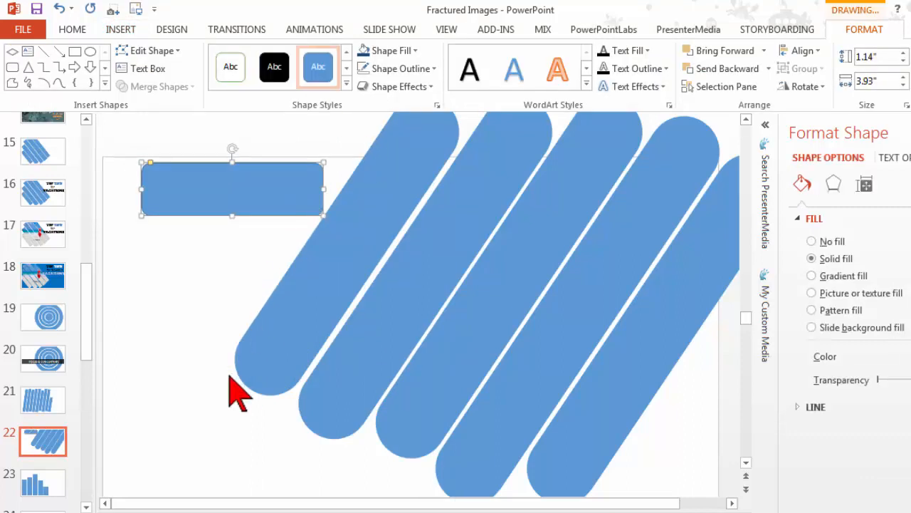
mouse_move(235, 147)
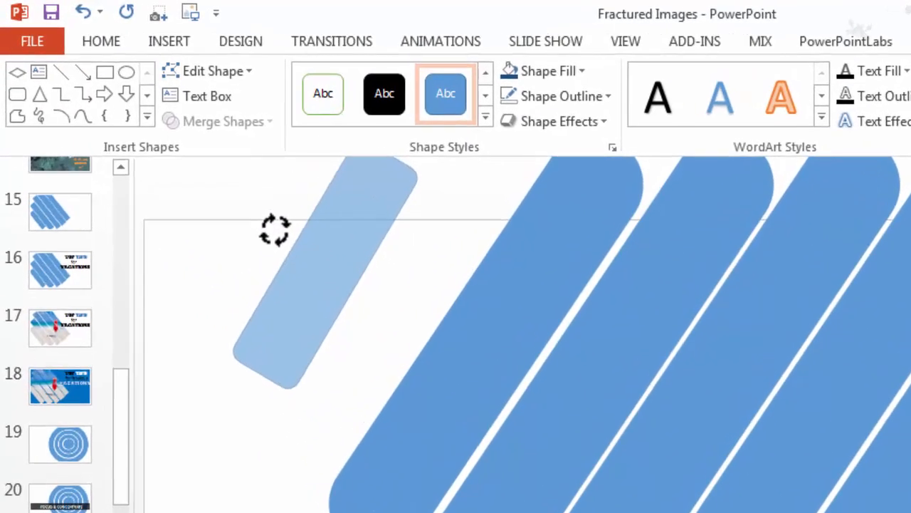
click(299, 285)
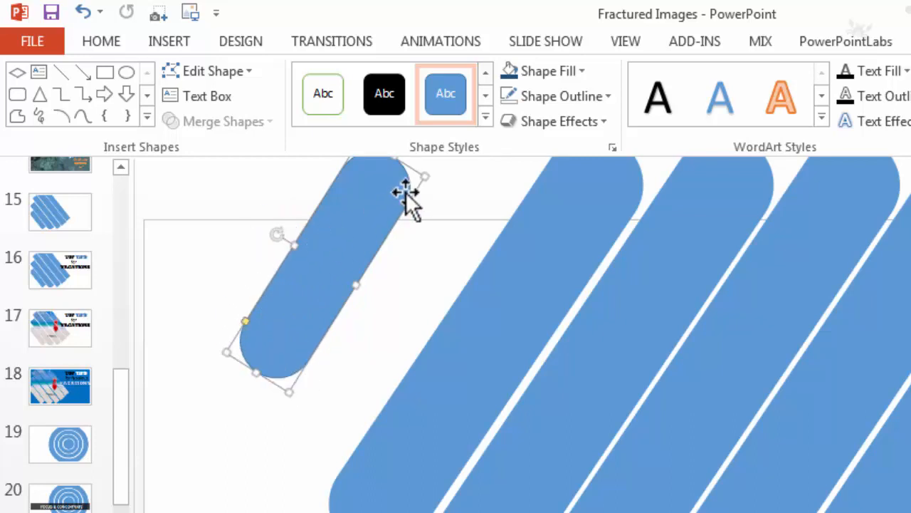
click(424, 177)
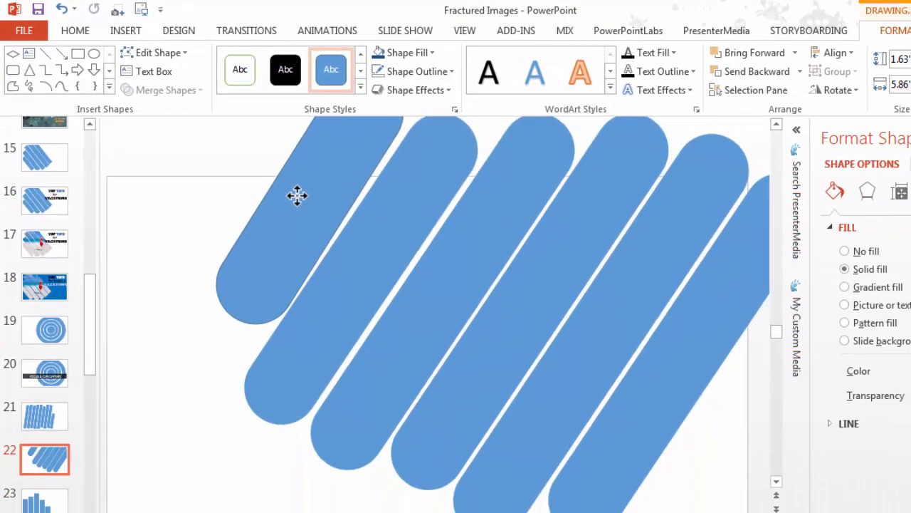
click(298, 196)
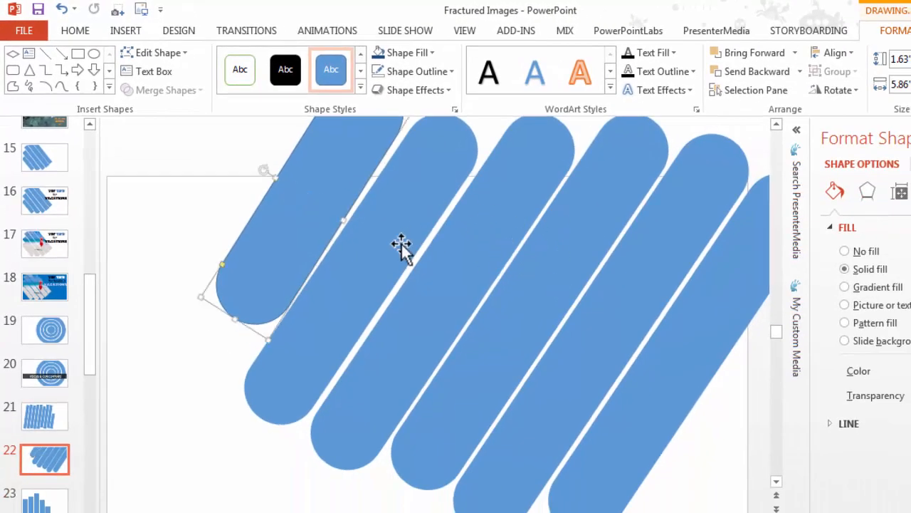
mouse_move(327, 267)
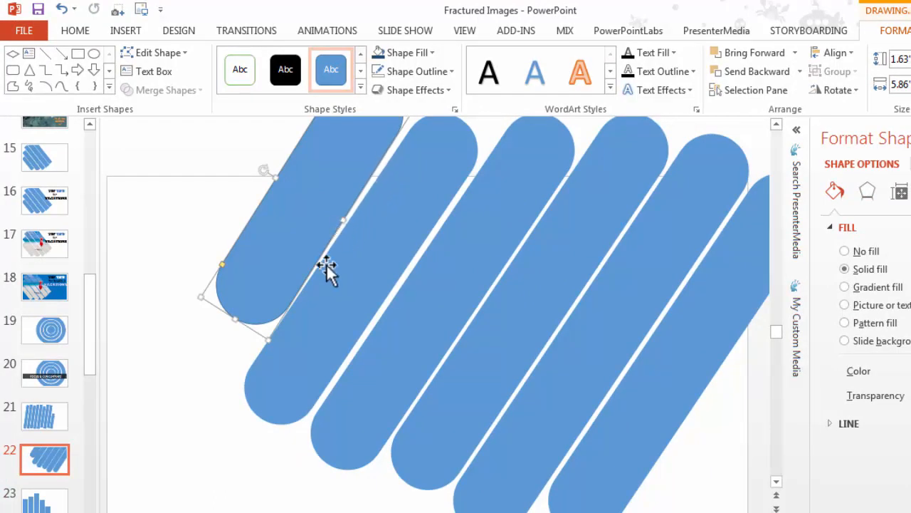
mouse_move(472, 182)
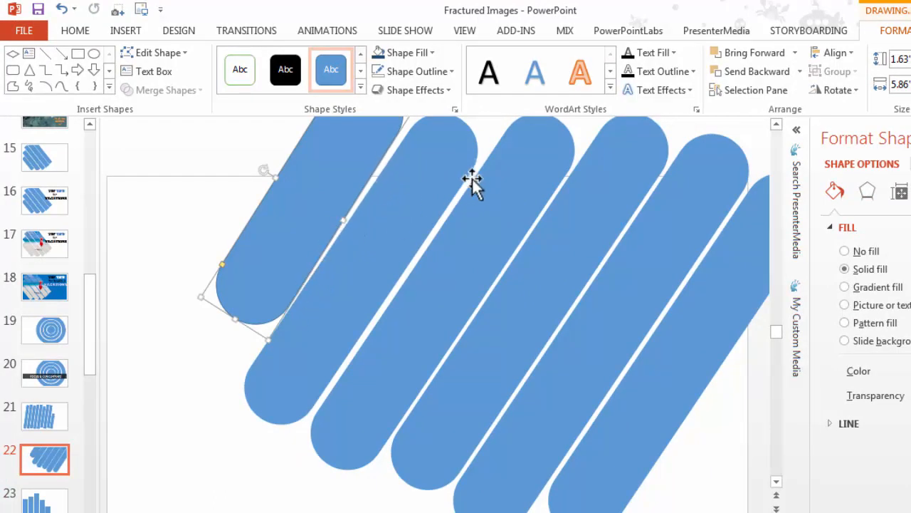
mouse_move(56, 470)
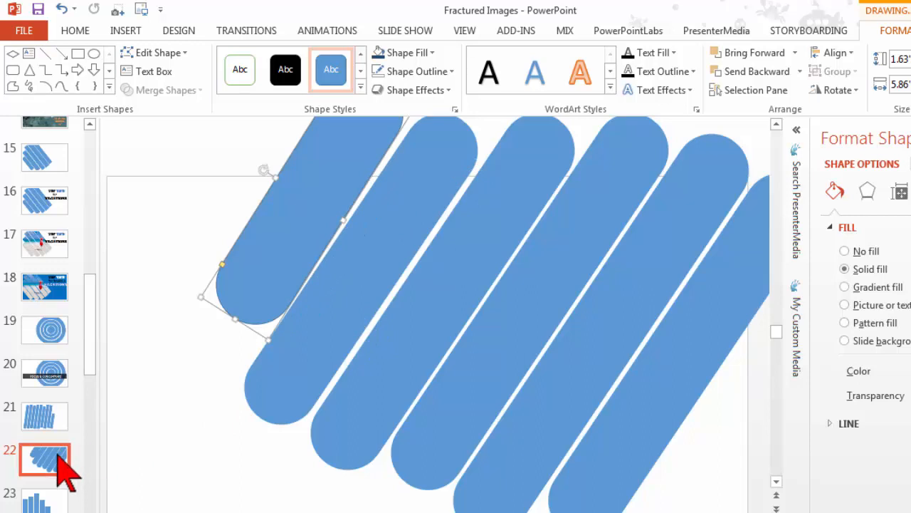
mouse_move(100, 328)
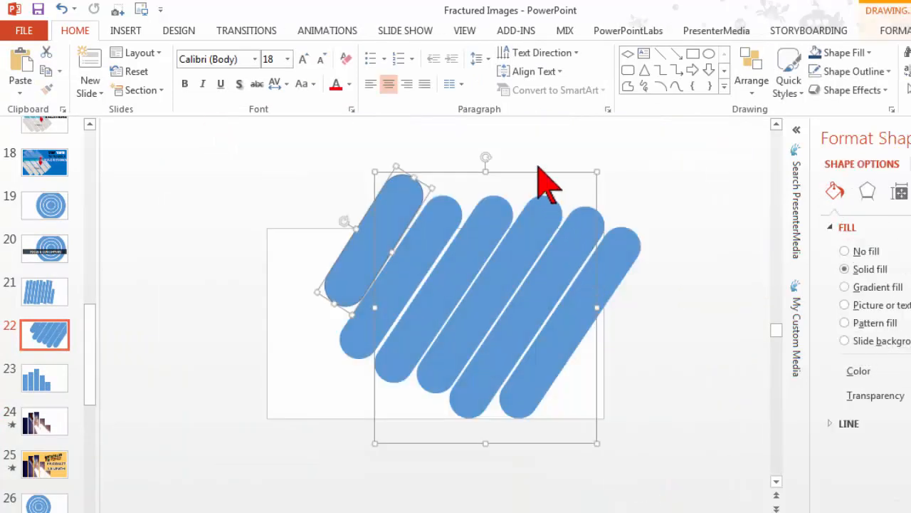
Step: Group the rounded diagonal bars and give the group the road landscape picture fill
right_click(542, 178)
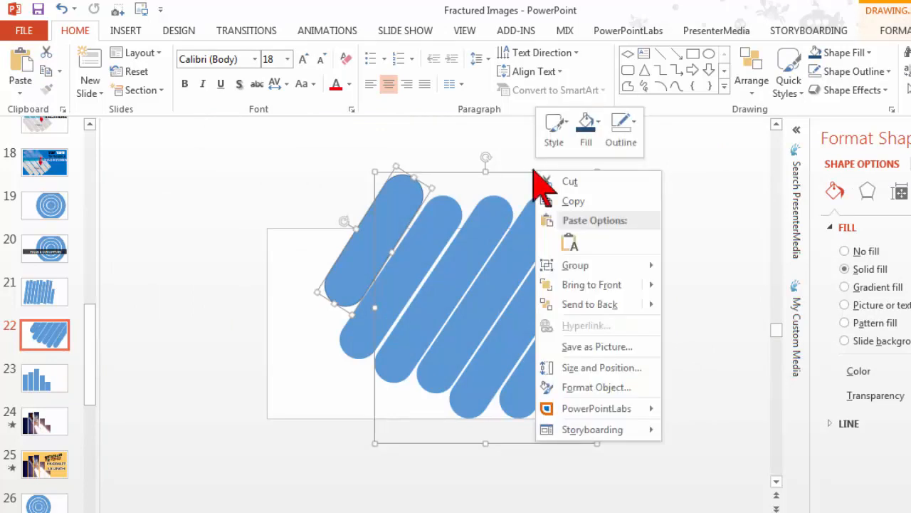
mouse_move(575, 265)
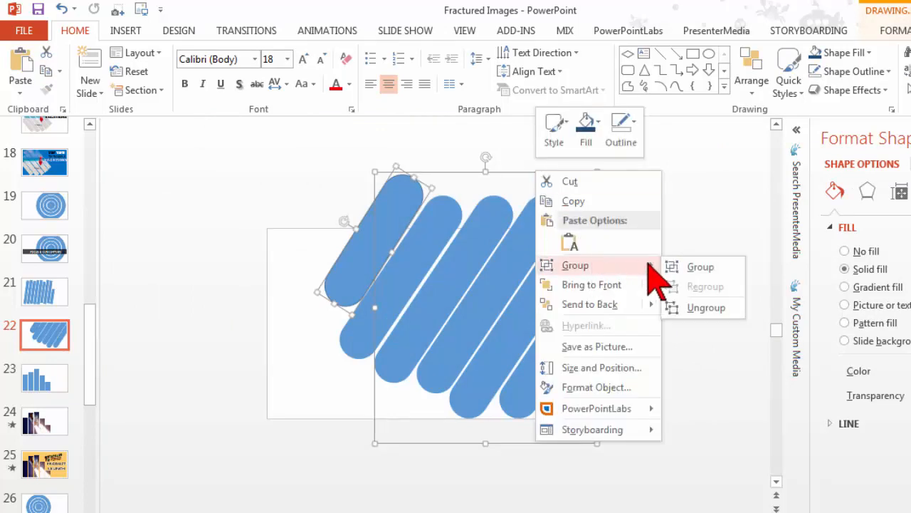
click(701, 266)
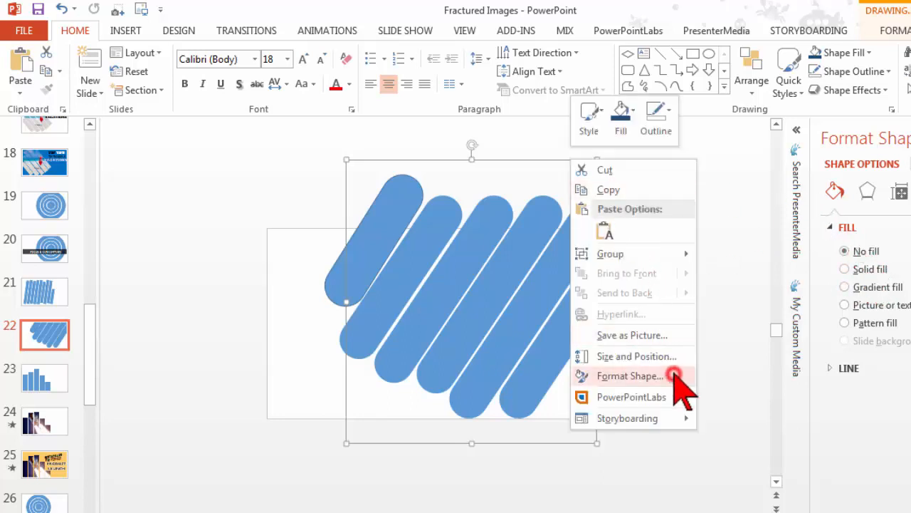
click(630, 376)
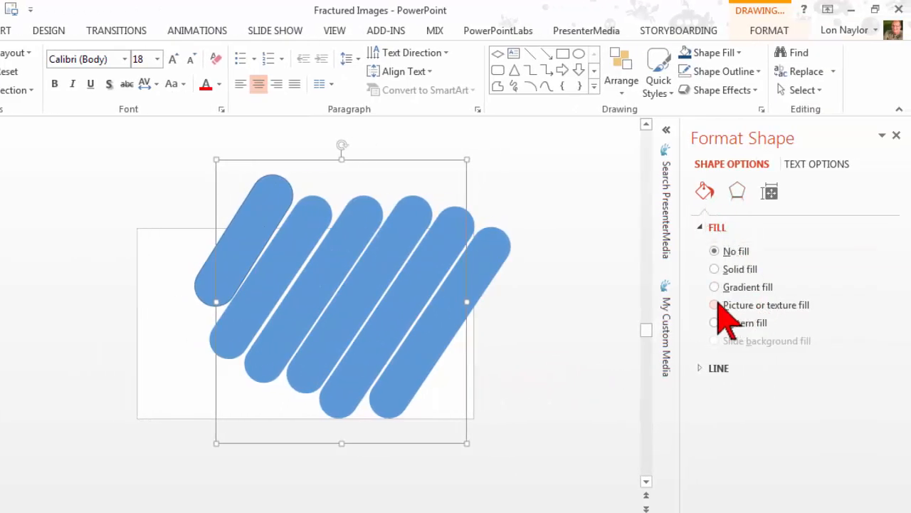
click(715, 305)
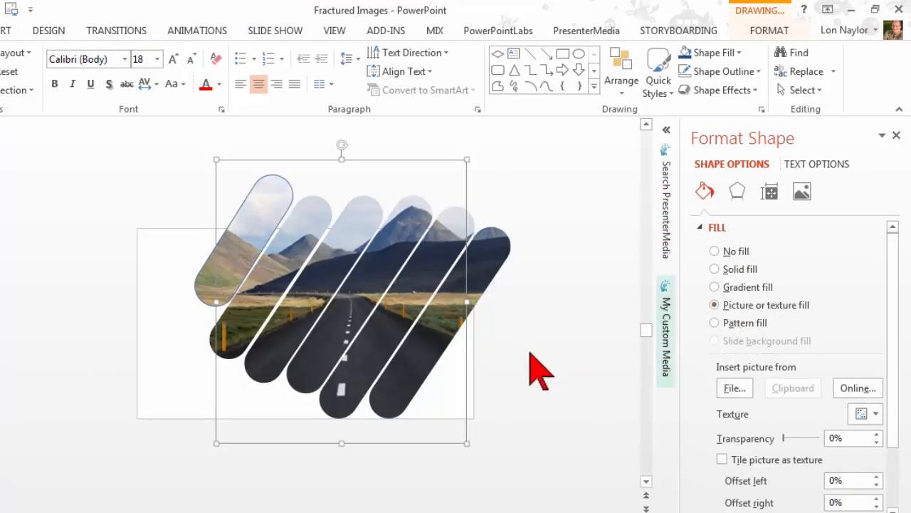